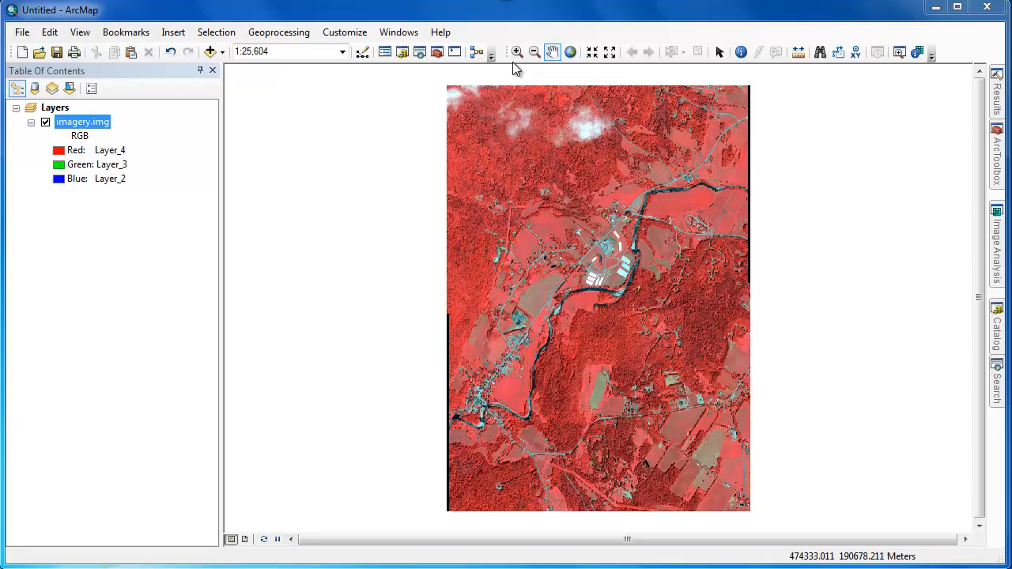
Zoom in with a box around the white buildings next to the river.
click(516, 51)
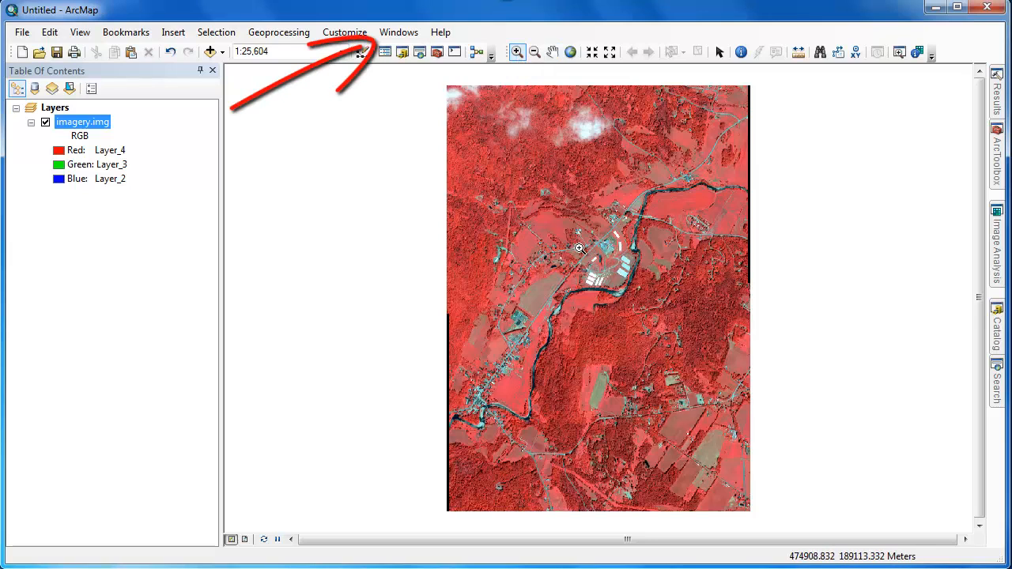
drag(577, 249, 647, 316)
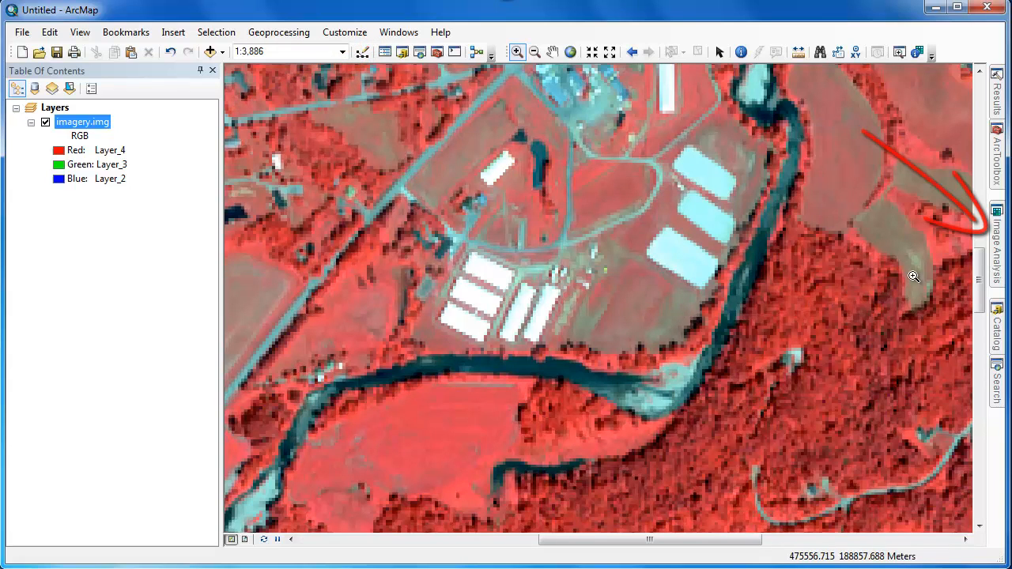
Clip imagery.img to the current zoomed view using Image Analysis, creating Clip_imagery.img.
click(996, 213)
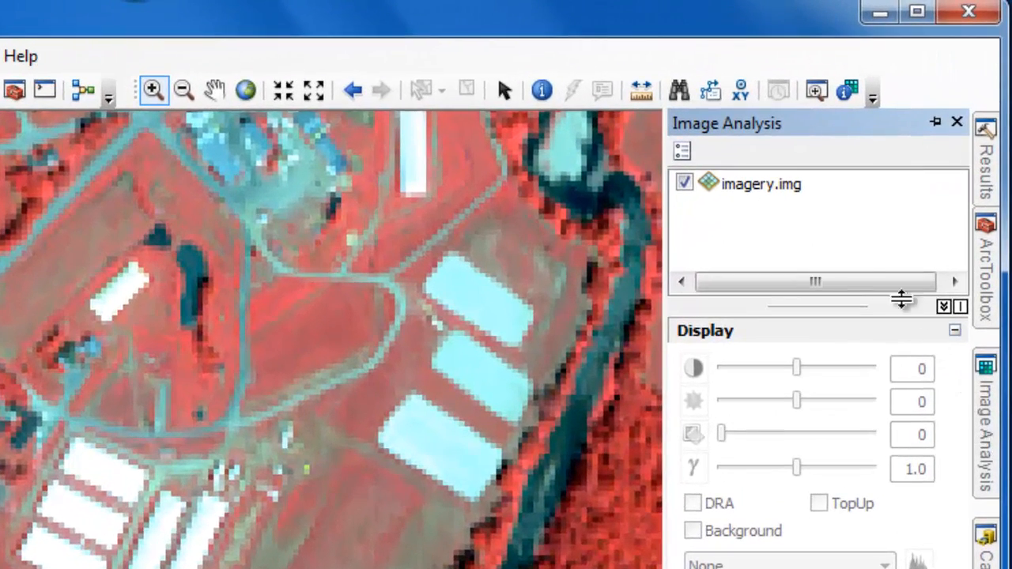
click(763, 183)
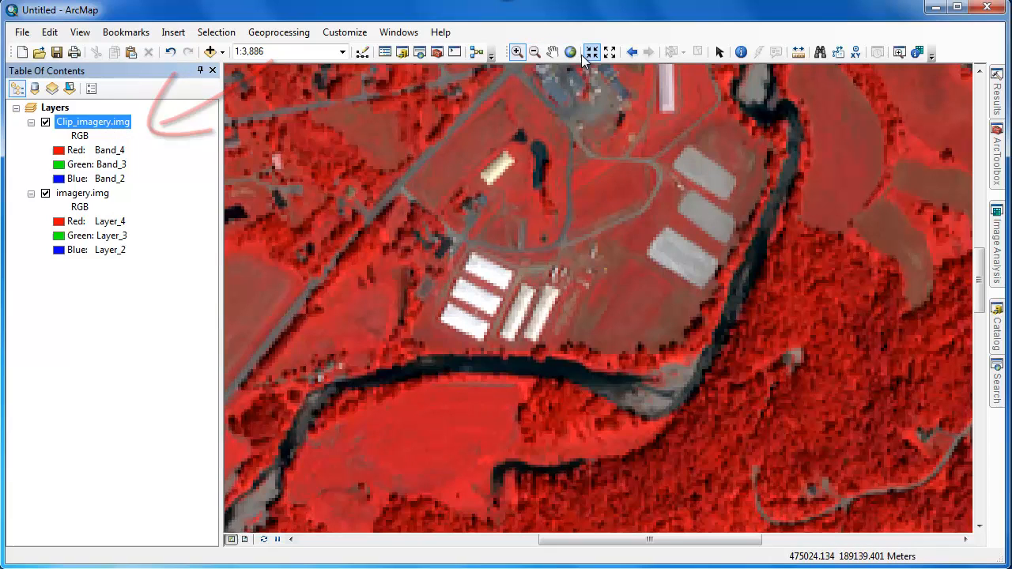
Return to full extent and turn off imagery.img in the Table Of Contents.
click(591, 52)
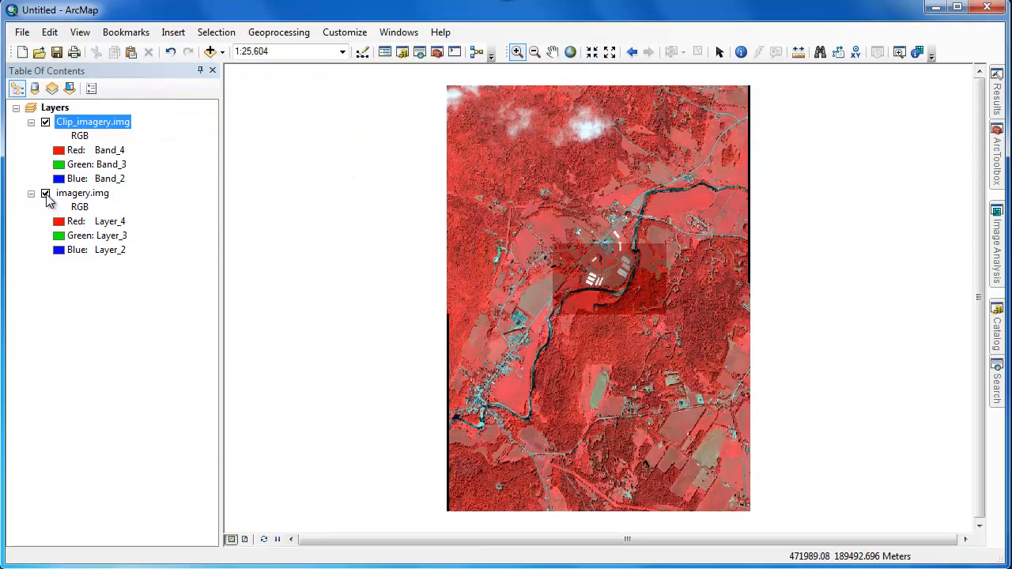
click(45, 194)
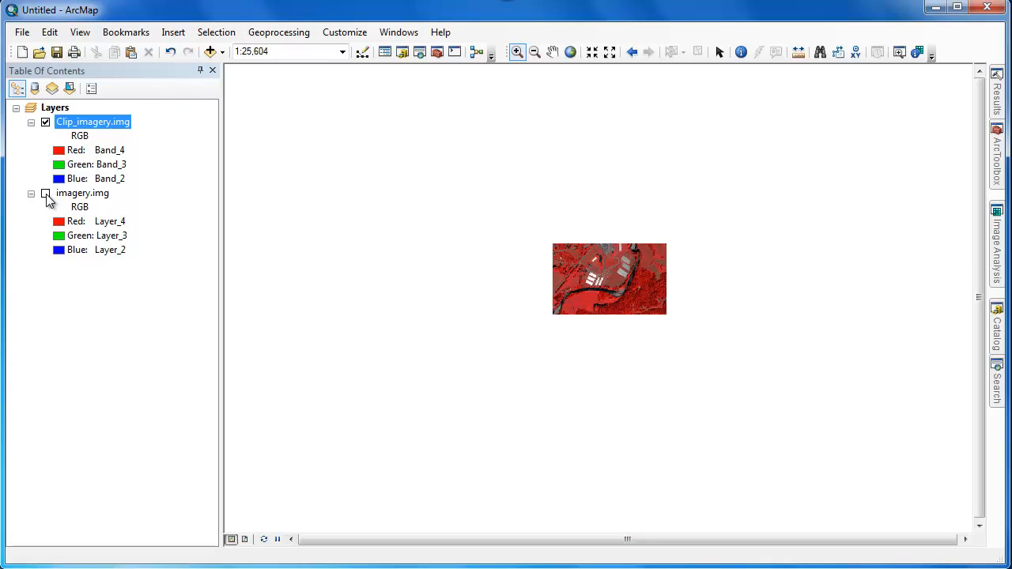
click(45, 193)
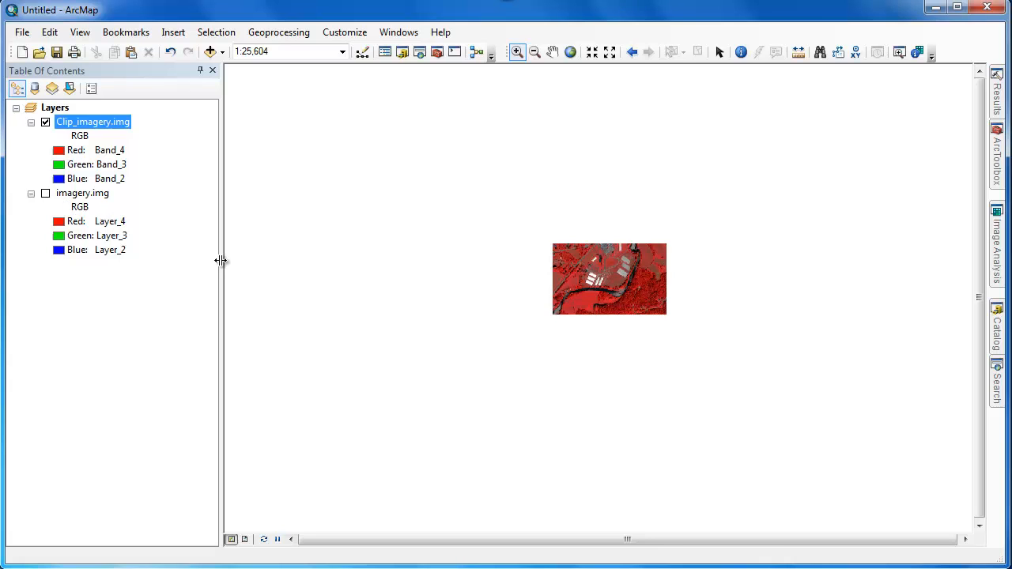
mouse_move(902, 399)
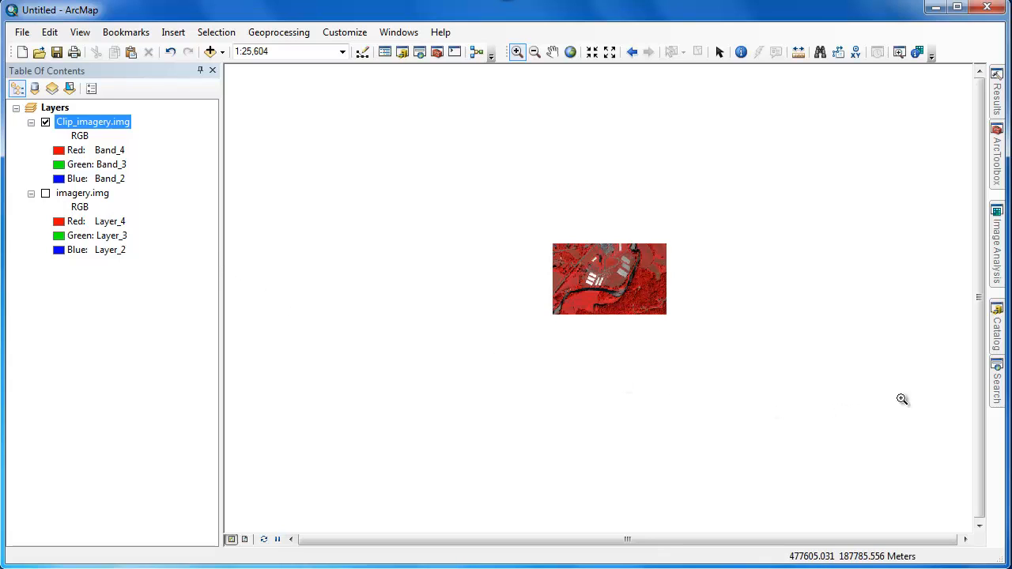
mouse_move(963, 362)
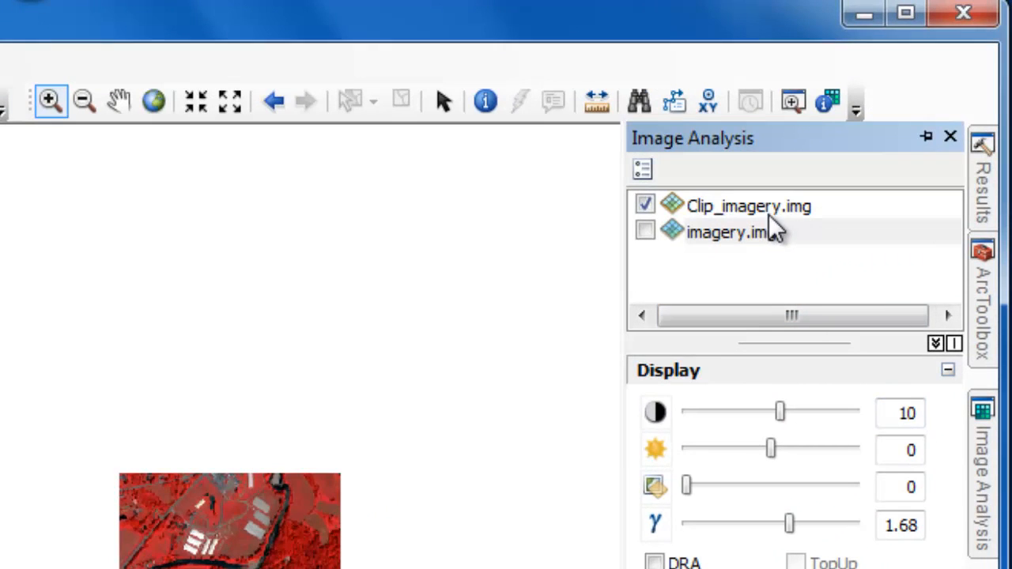
mouse_move(771, 220)
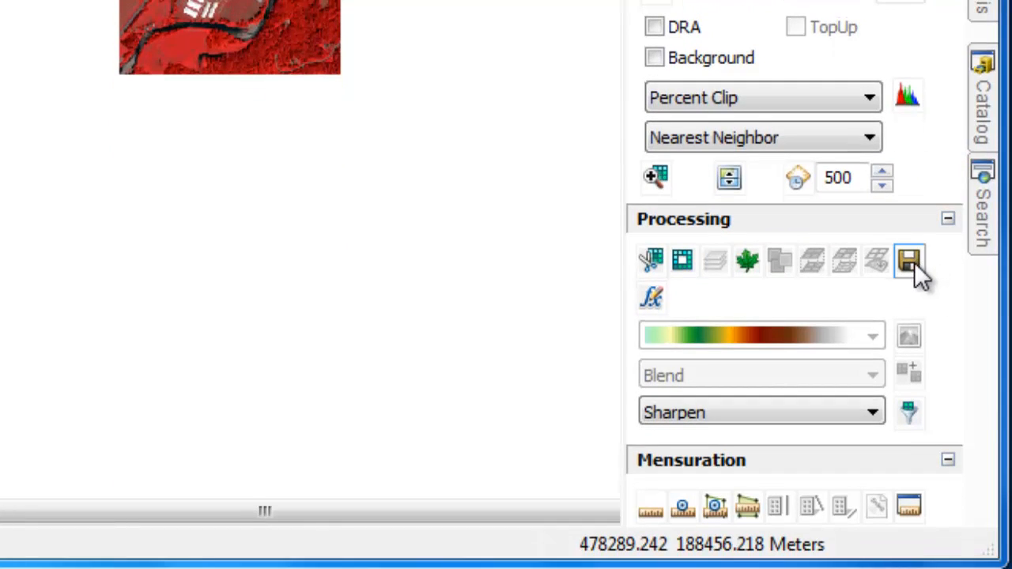
Open Export Raster Data for Clip_imagery.img from the Image Analysis Processing section.
click(909, 261)
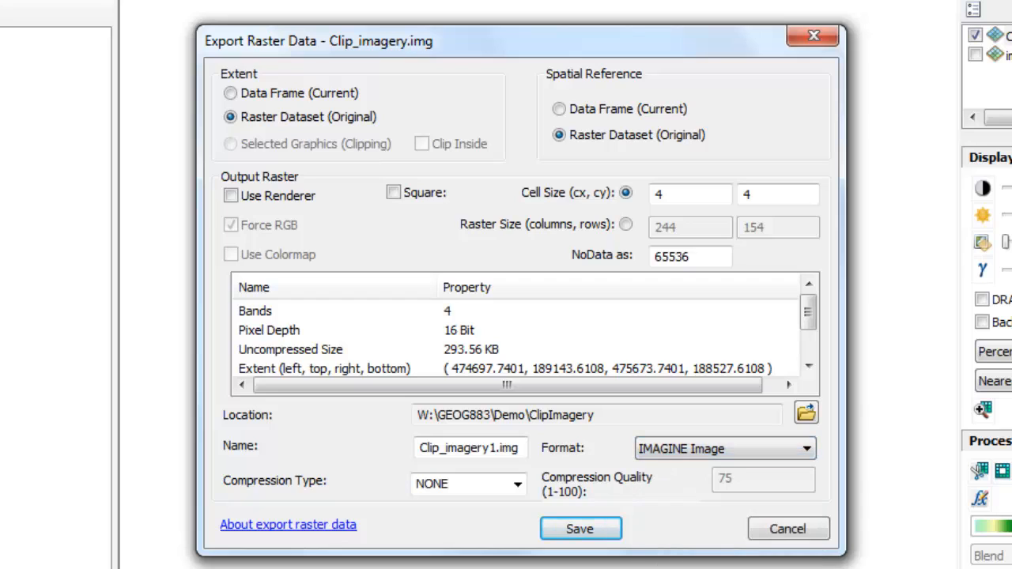
Save the export as Clip_imagery1.img, accept pixel-depth promotion, and add it as a layer.
click(491, 448)
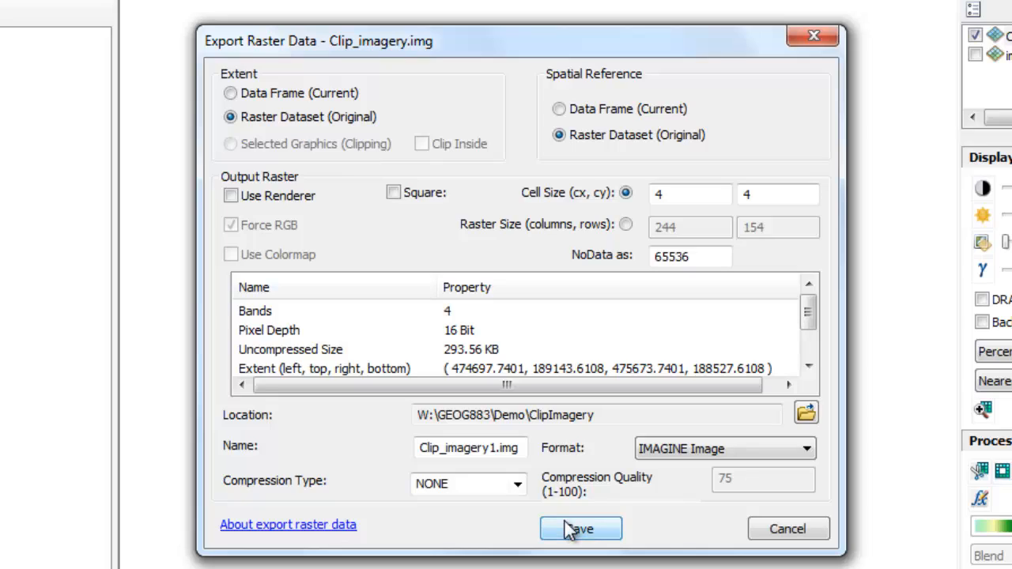
click(581, 529)
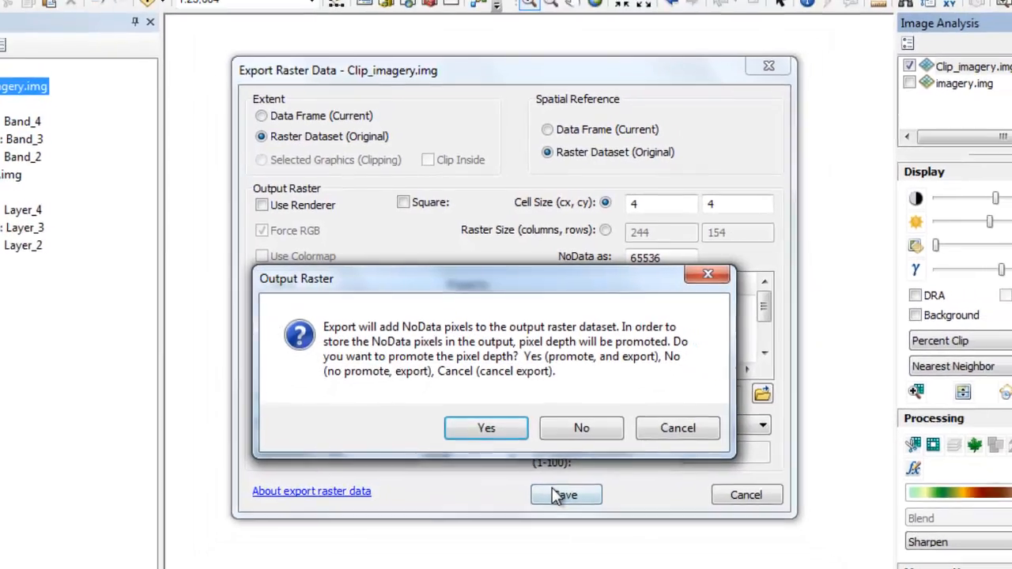
click(486, 428)
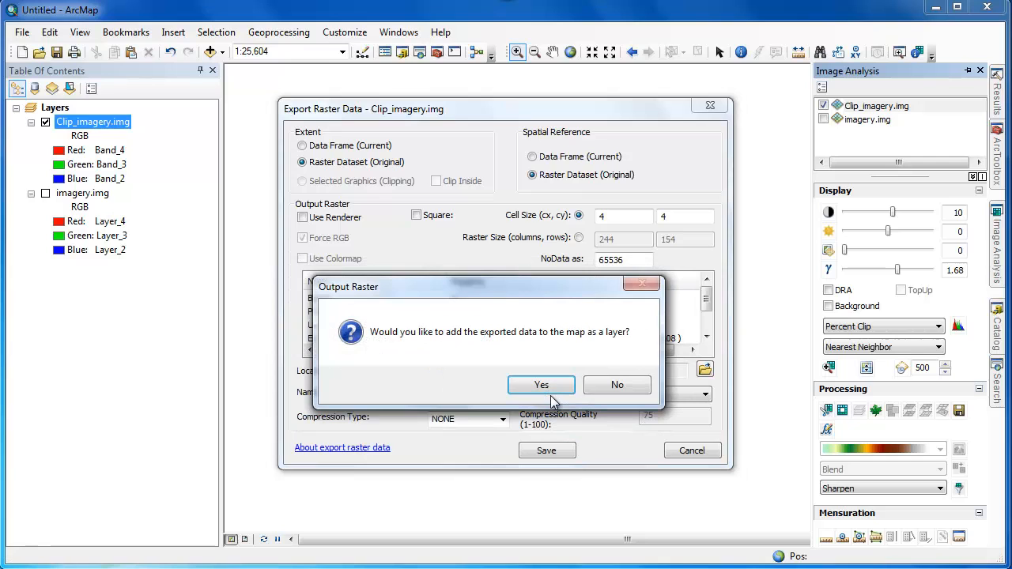
click(541, 385)
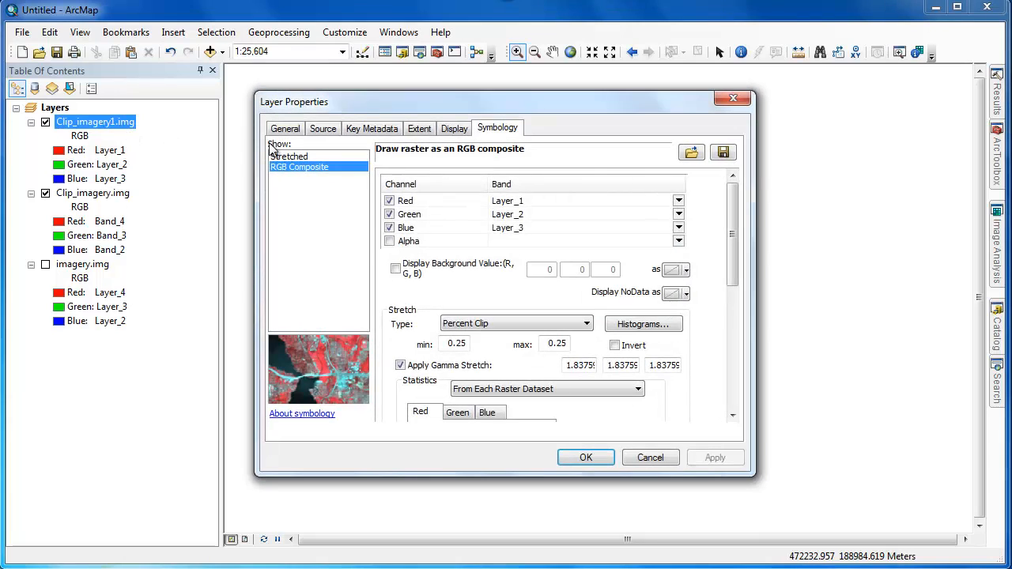
Import Clip_imagery.img's symbology (Layer_4, Layer_3, Layer_2 as RGB) and apply it.
click(691, 151)
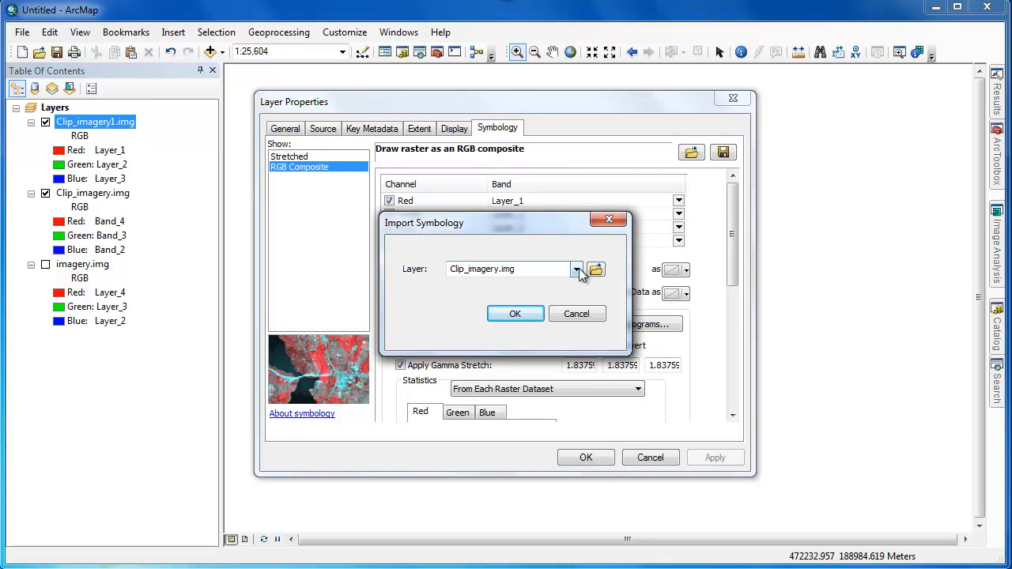
click(515, 313)
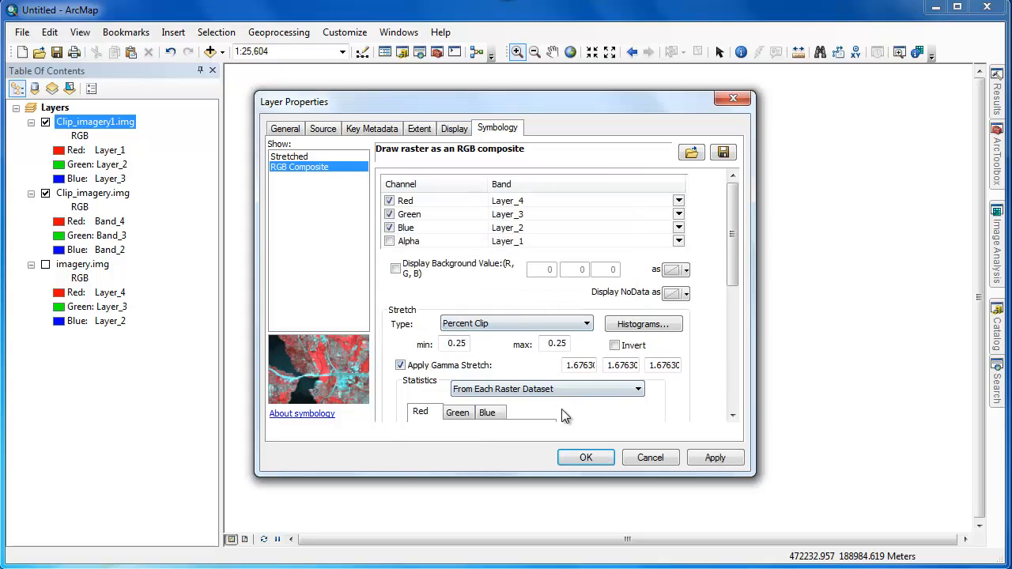
click(586, 457)
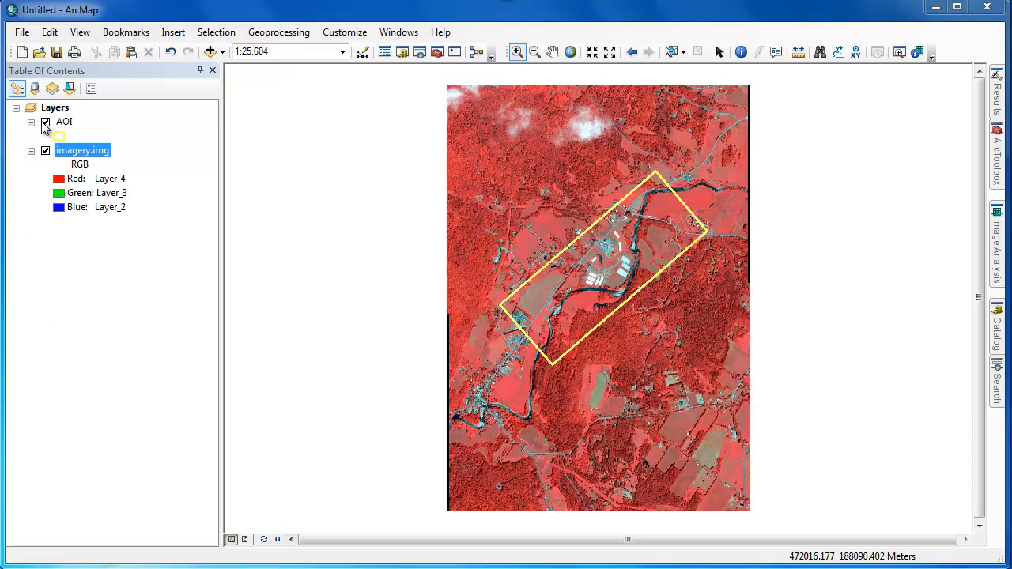
Tick the AOI layer's checkbox so its yellow polygon outline shows.
click(45, 122)
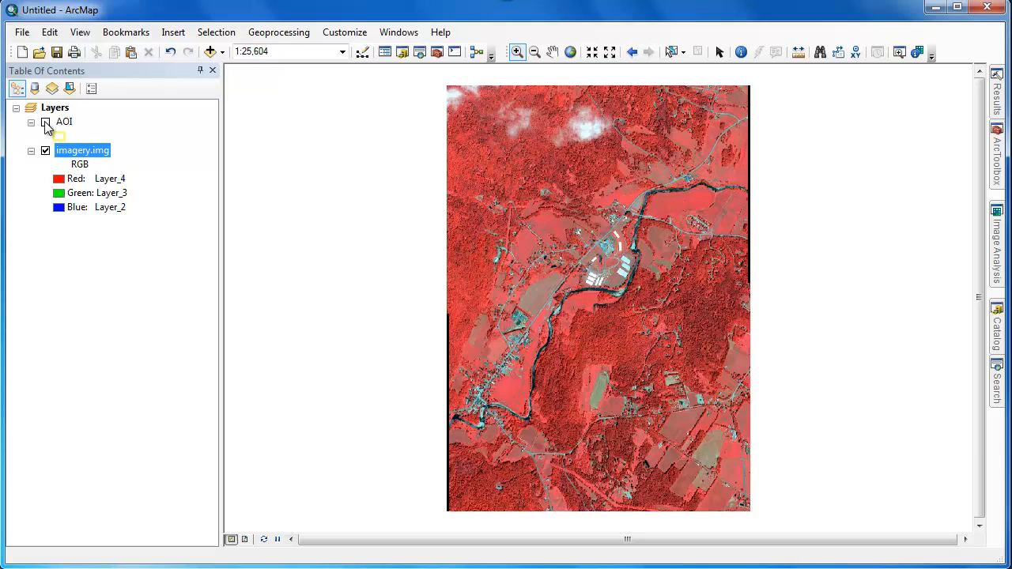
click(45, 122)
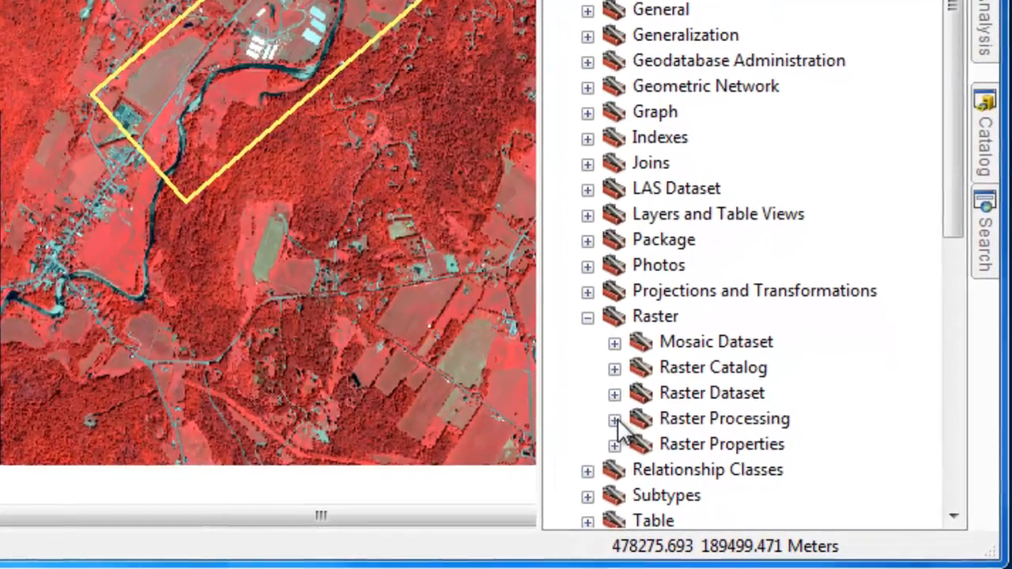
Expand Raster > Raster Processing in ArcToolbox and launch the Clip tool.
click(615, 418)
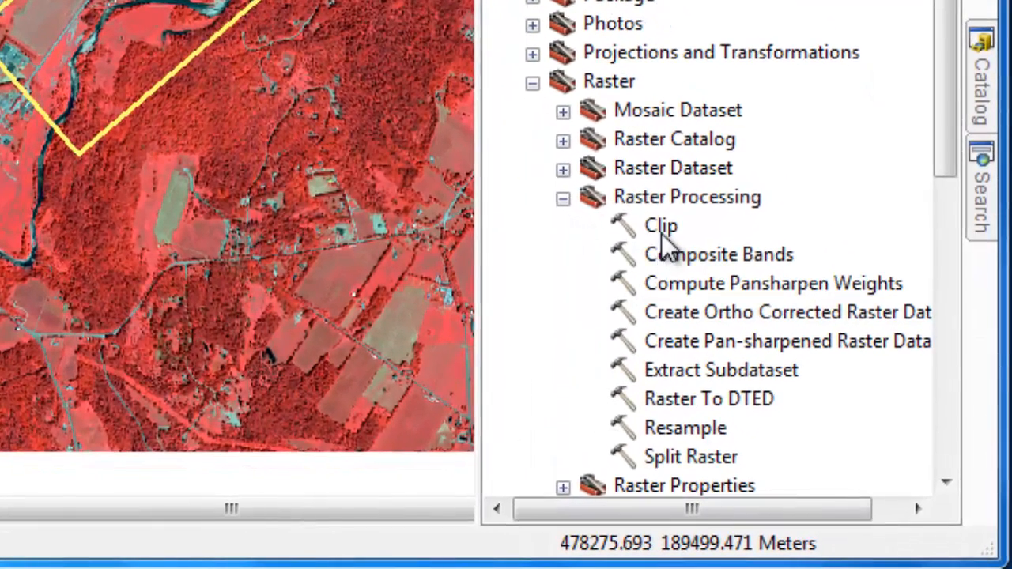
click(661, 225)
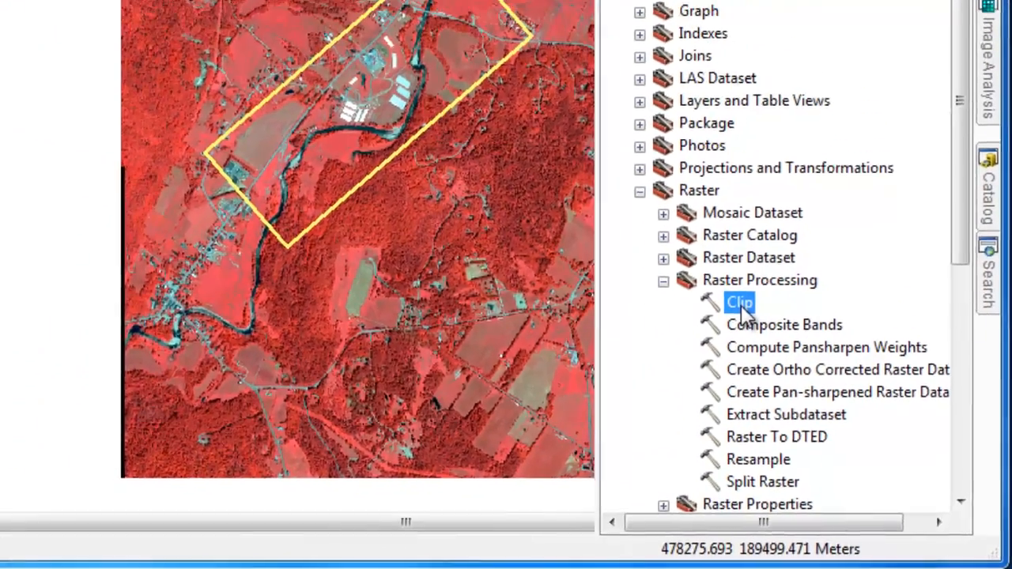
double_click(738, 302)
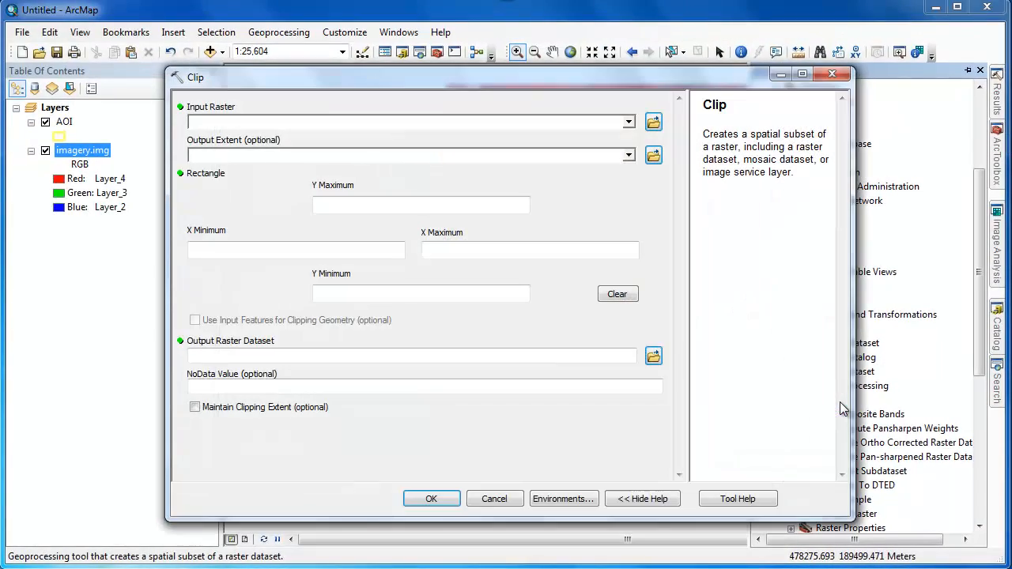
mouse_move(168, 199)
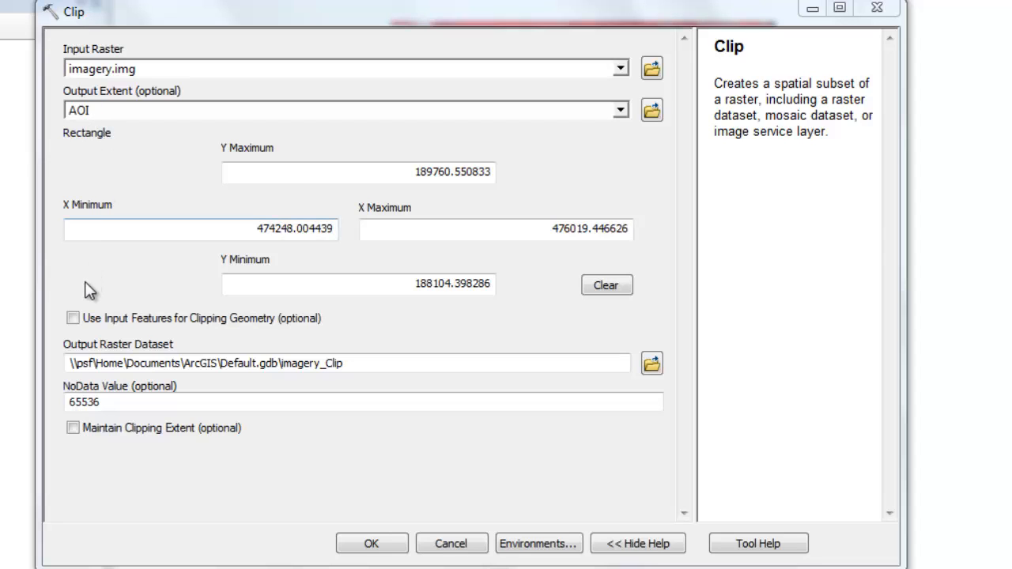
Enable Use Input Features for Clipping Geometry and save output as Data\Clip_imagery.img.
click(72, 318)
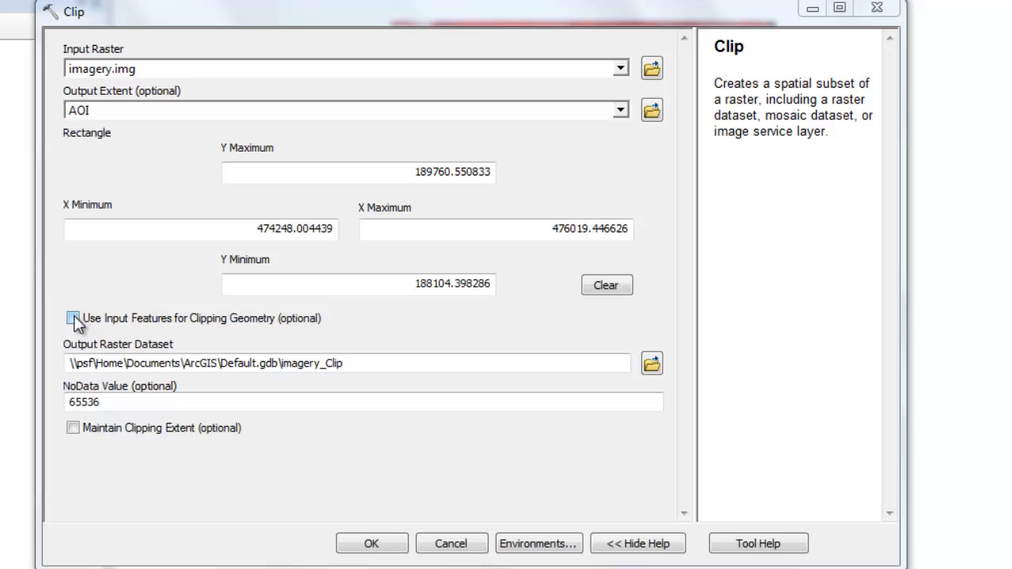
click(72, 318)
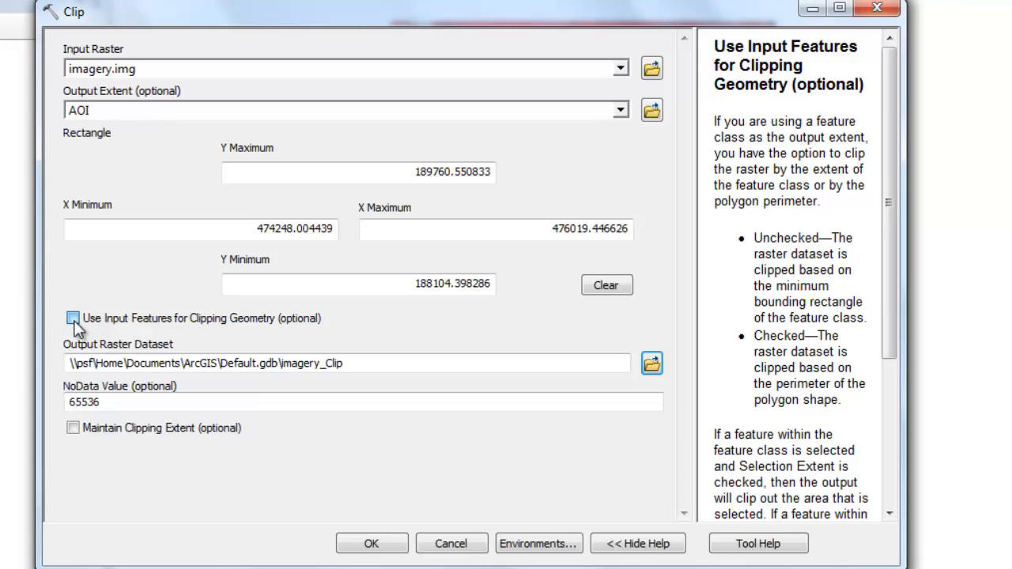
click(73, 317)
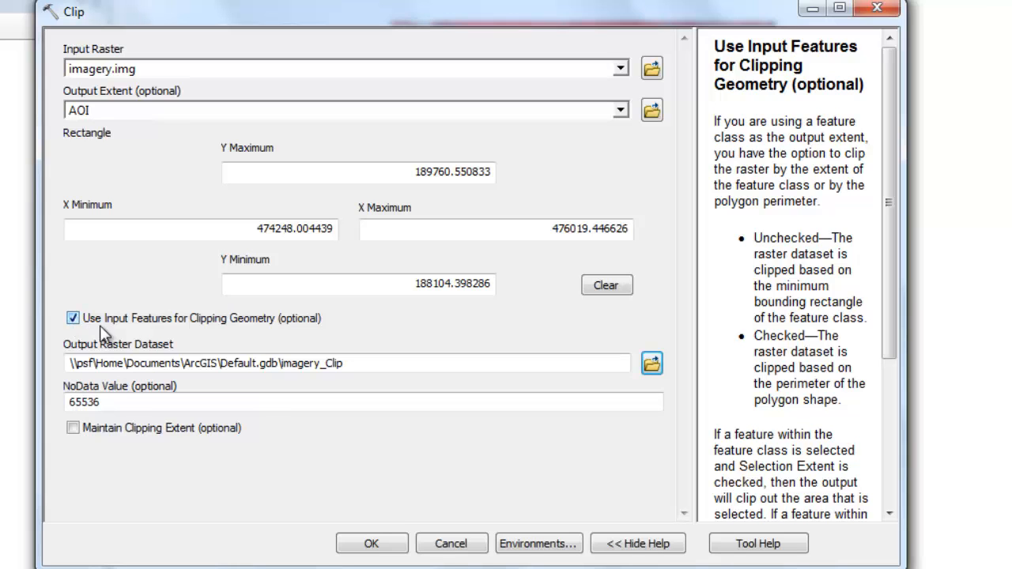
mouse_move(652, 363)
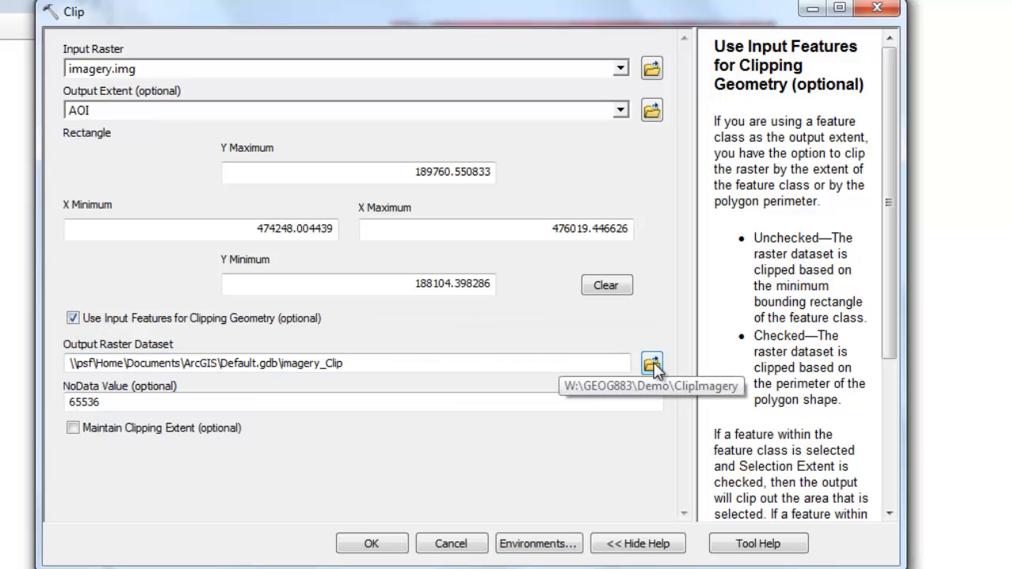
click(651, 363)
text(Clip_imagery.img)
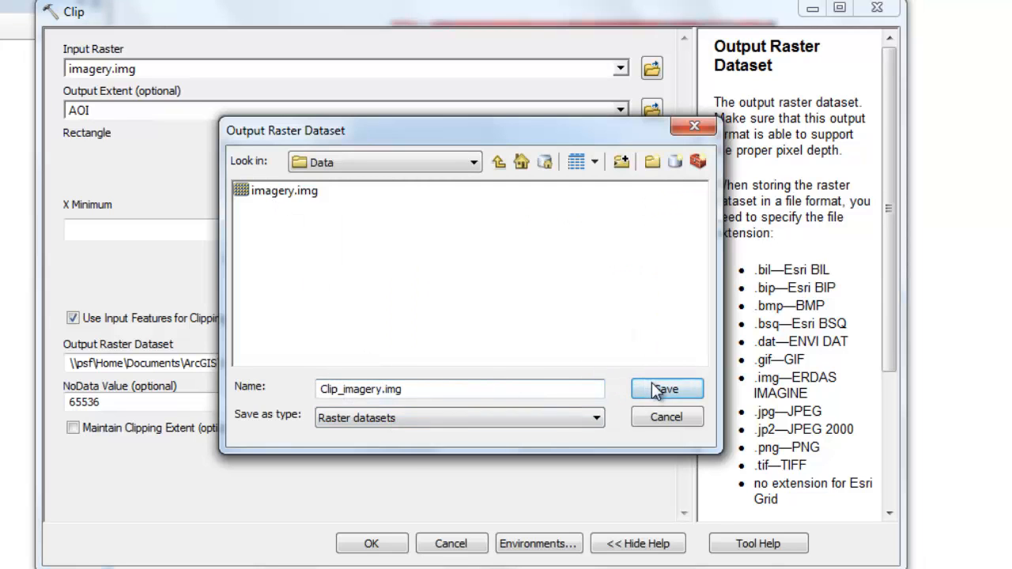
click(666, 389)
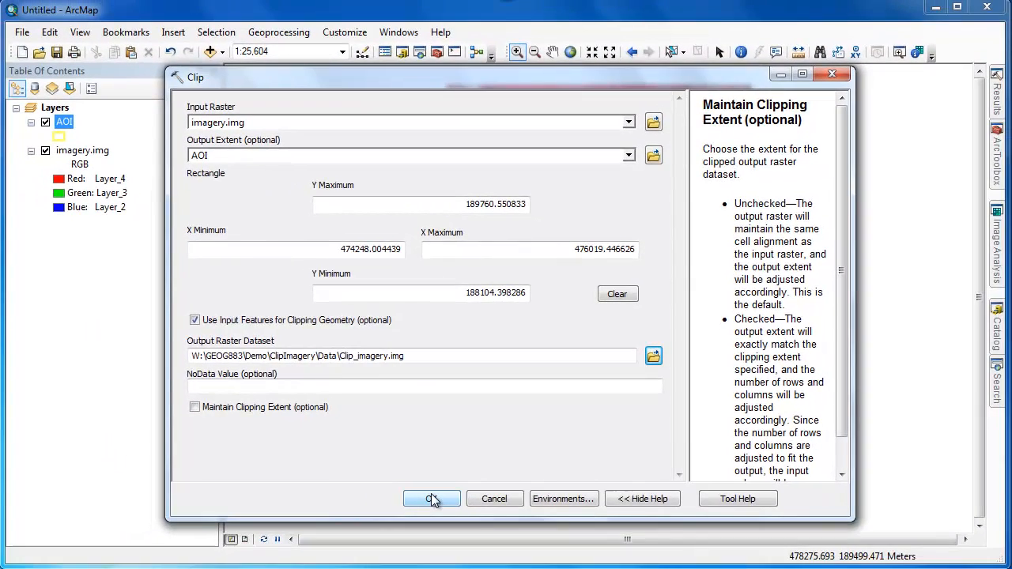
Run the clip, hide imagery.img, and pan along Clip_imagery.img's AOI-cut edge.
click(431, 499)
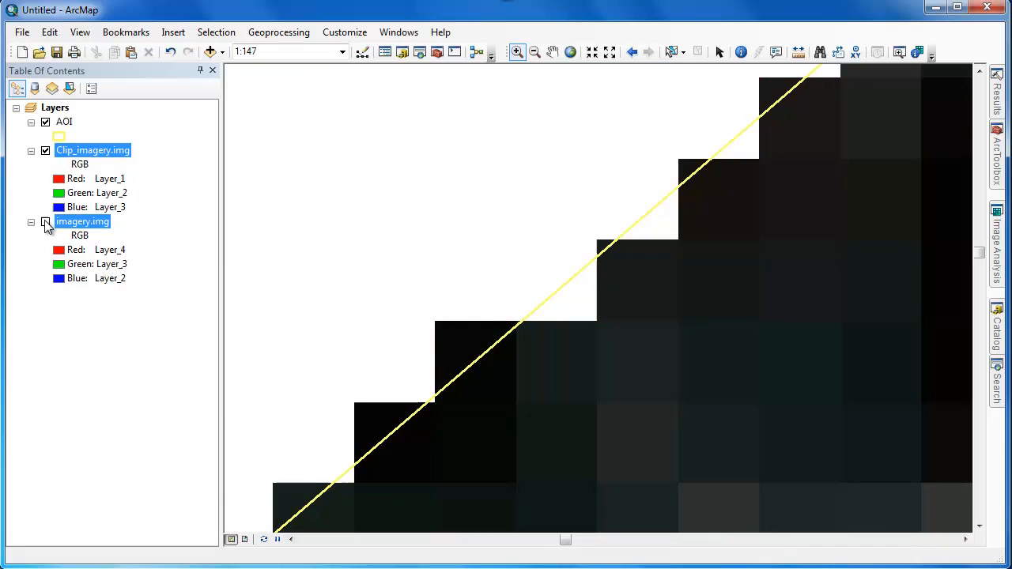
click(45, 222)
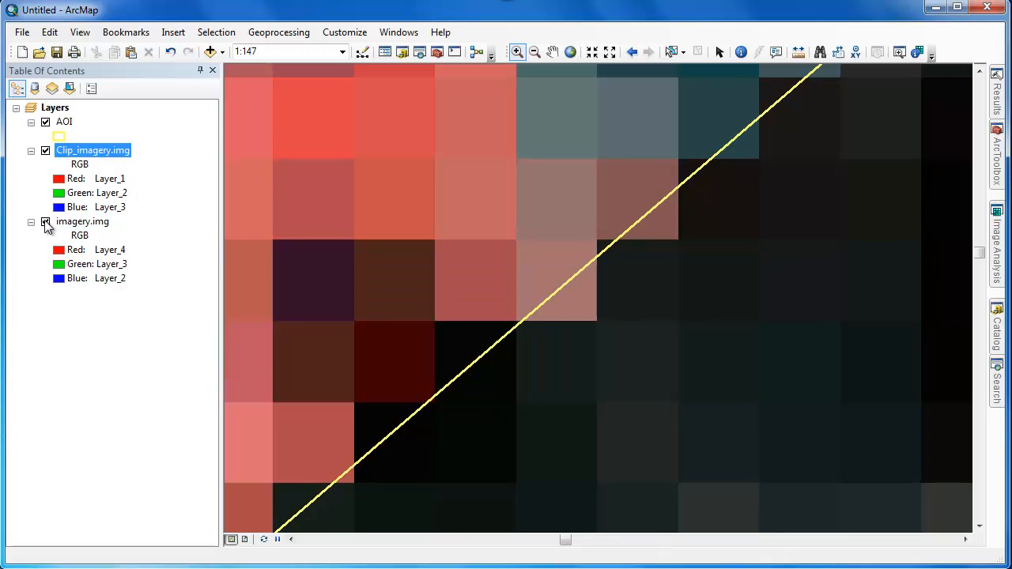
click(45, 221)
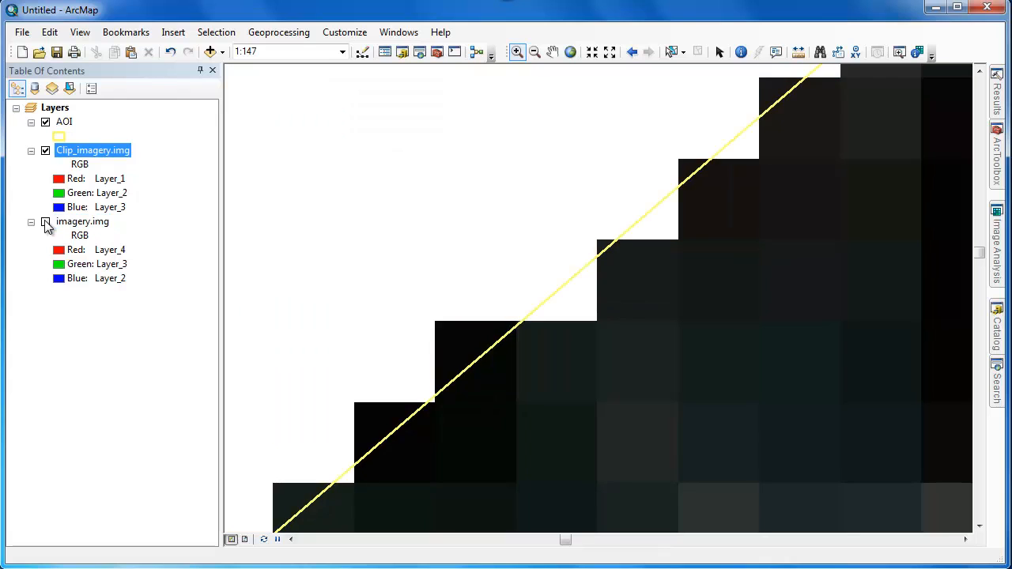
click(45, 222)
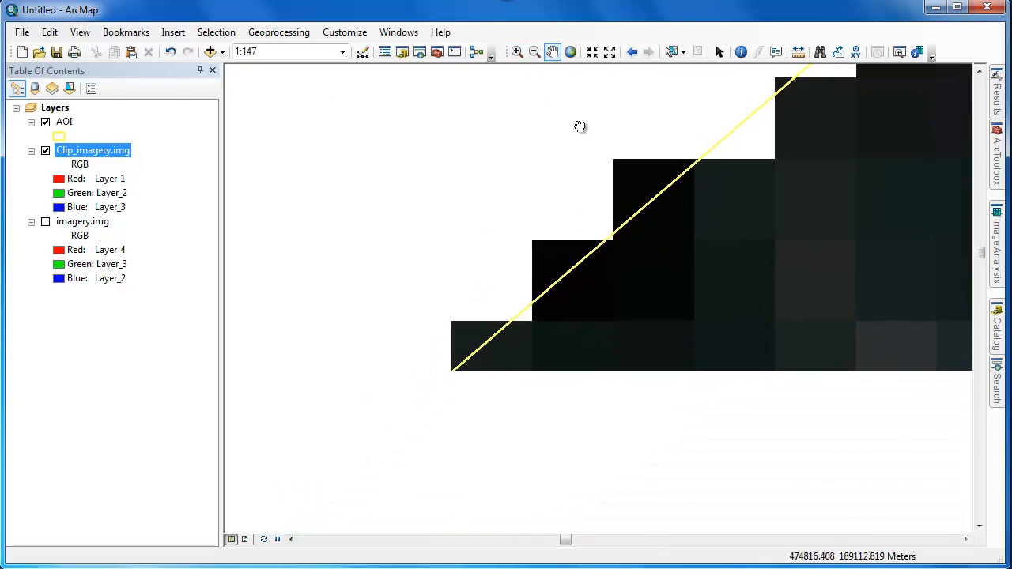
drag(581, 126, 516, 219)
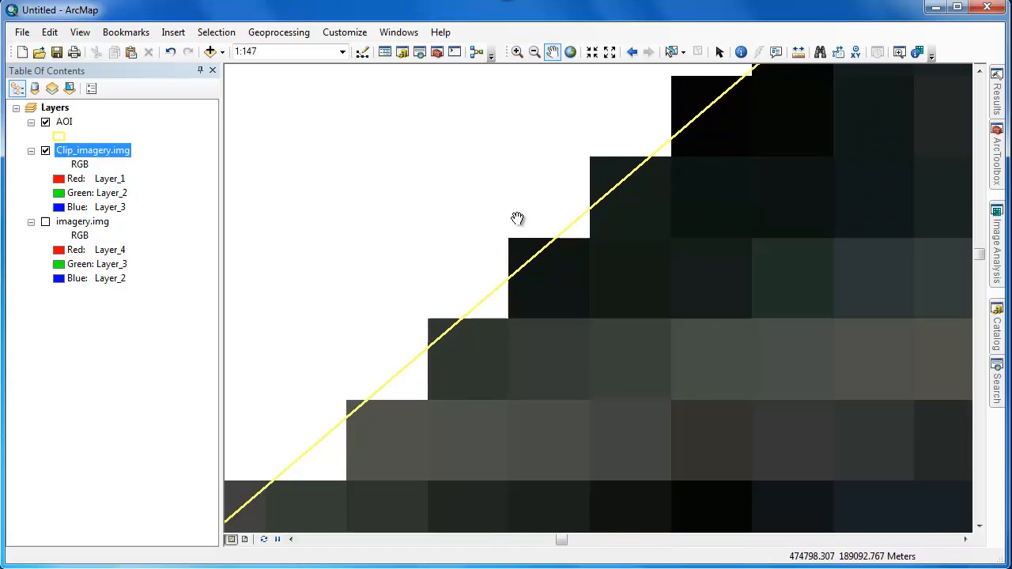
drag(517, 218, 383, 395)
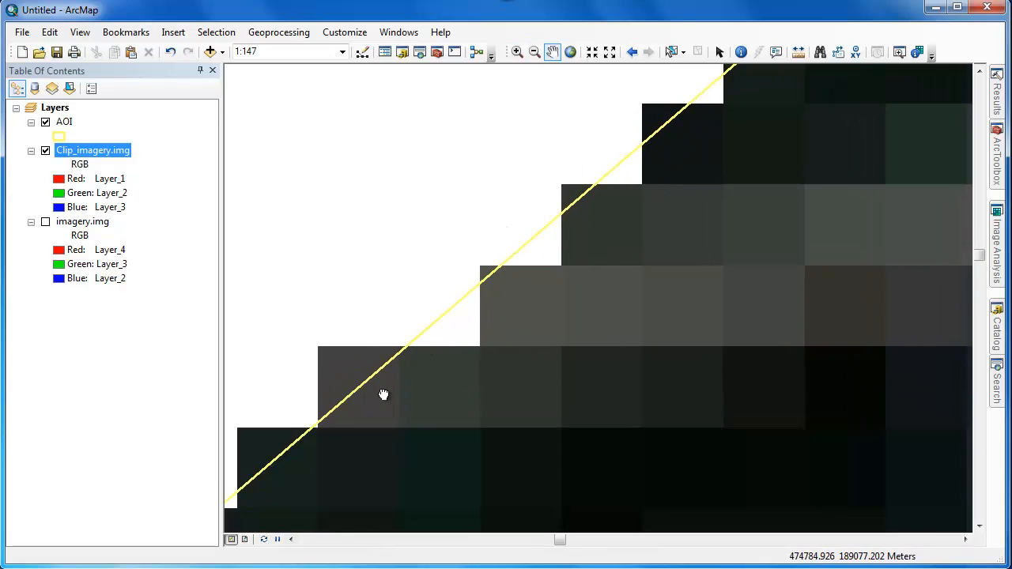